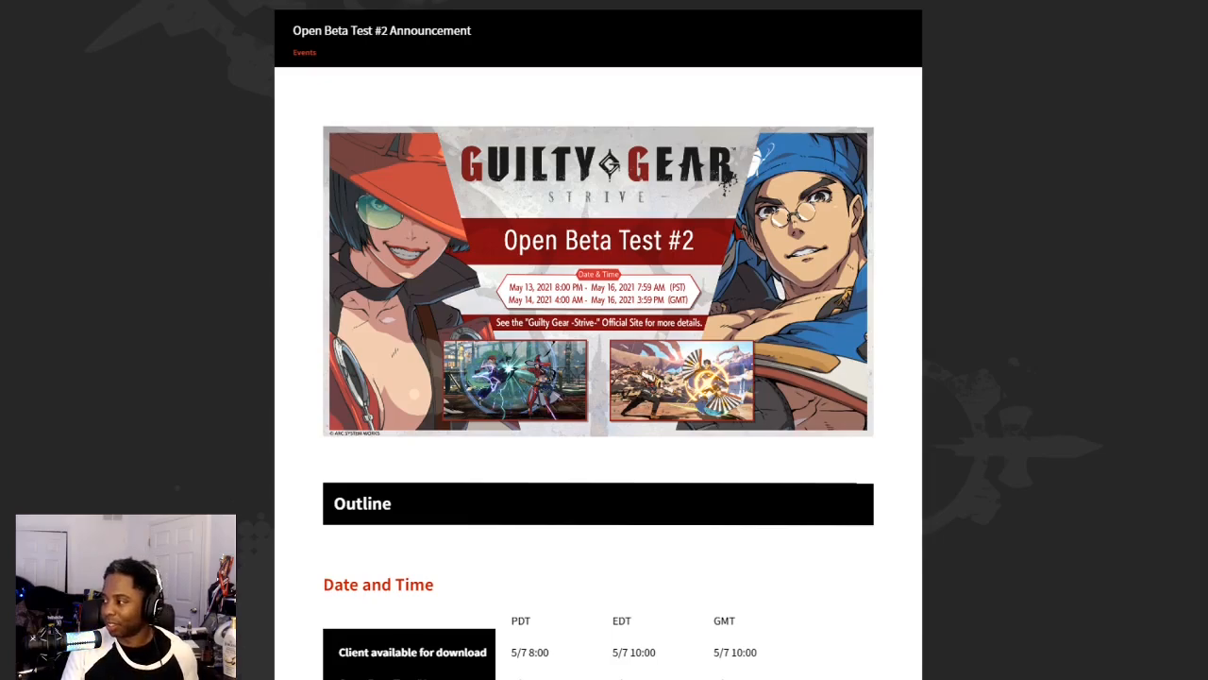
Scroll past the Open Beta Test #2 banner to the Date and Time and Platforms sections
{"action": "scroll", "scroll_direction": "down", "scroll_amount": 3}
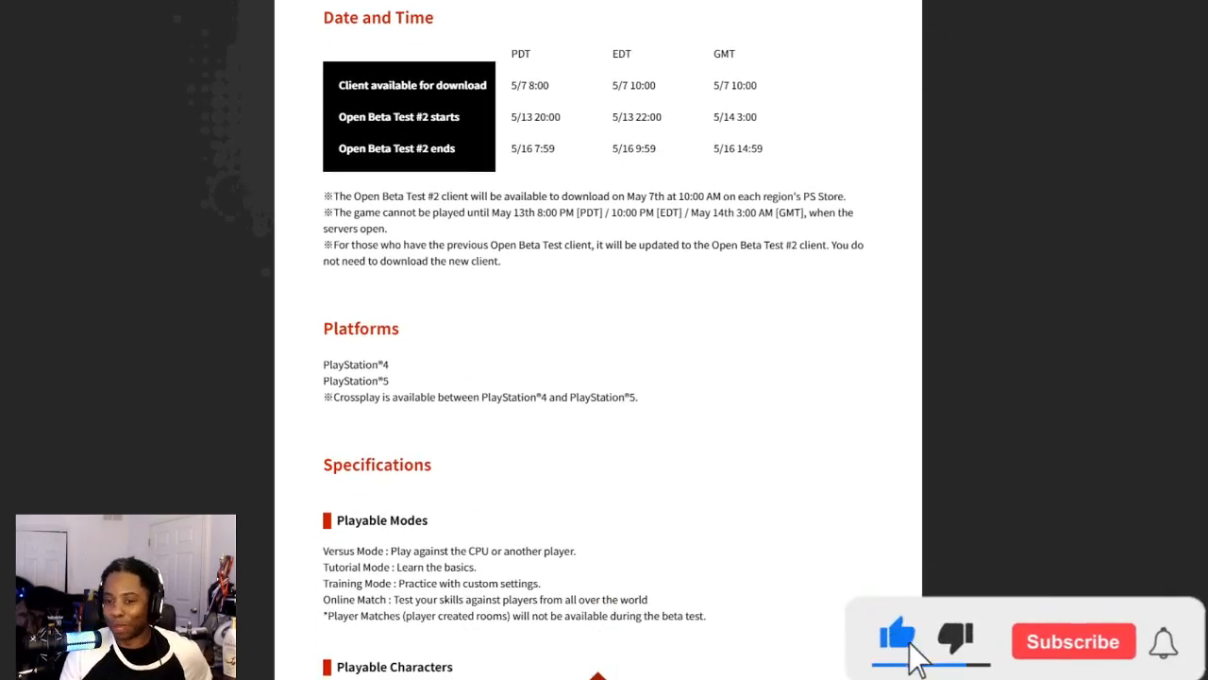
{"action": "left_click", "coordinate": [1072, 641]}
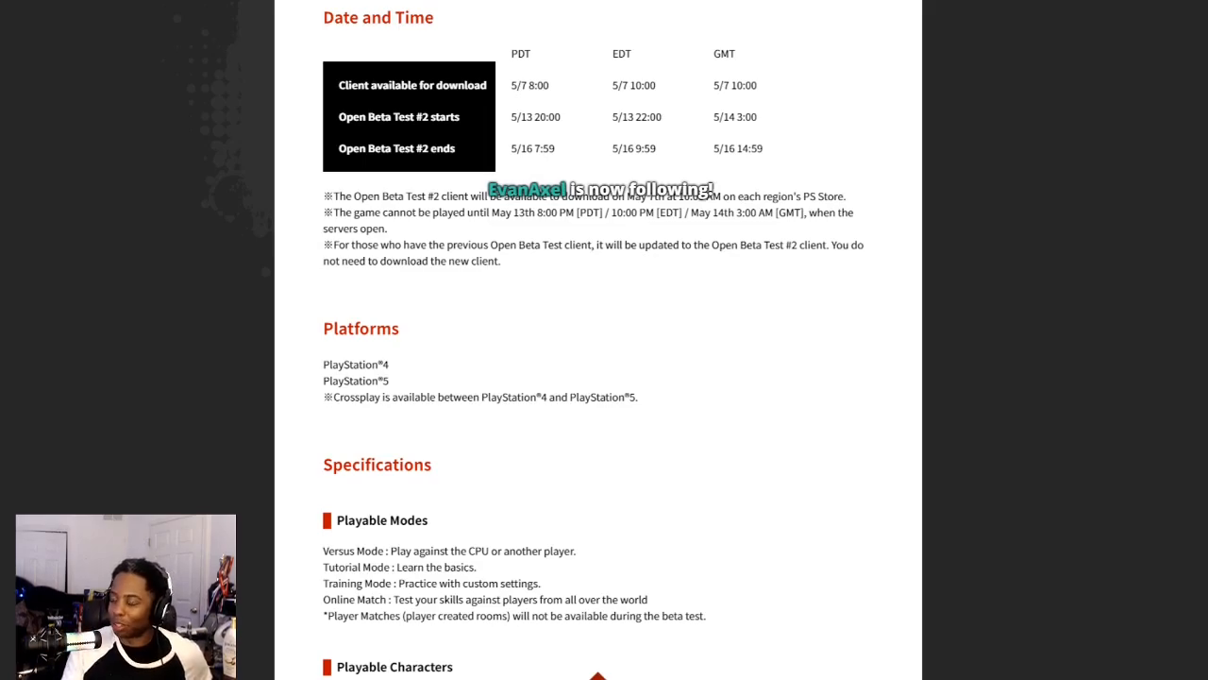
{"action": "scroll", "scroll_direction": "down", "scroll_amount": 3}
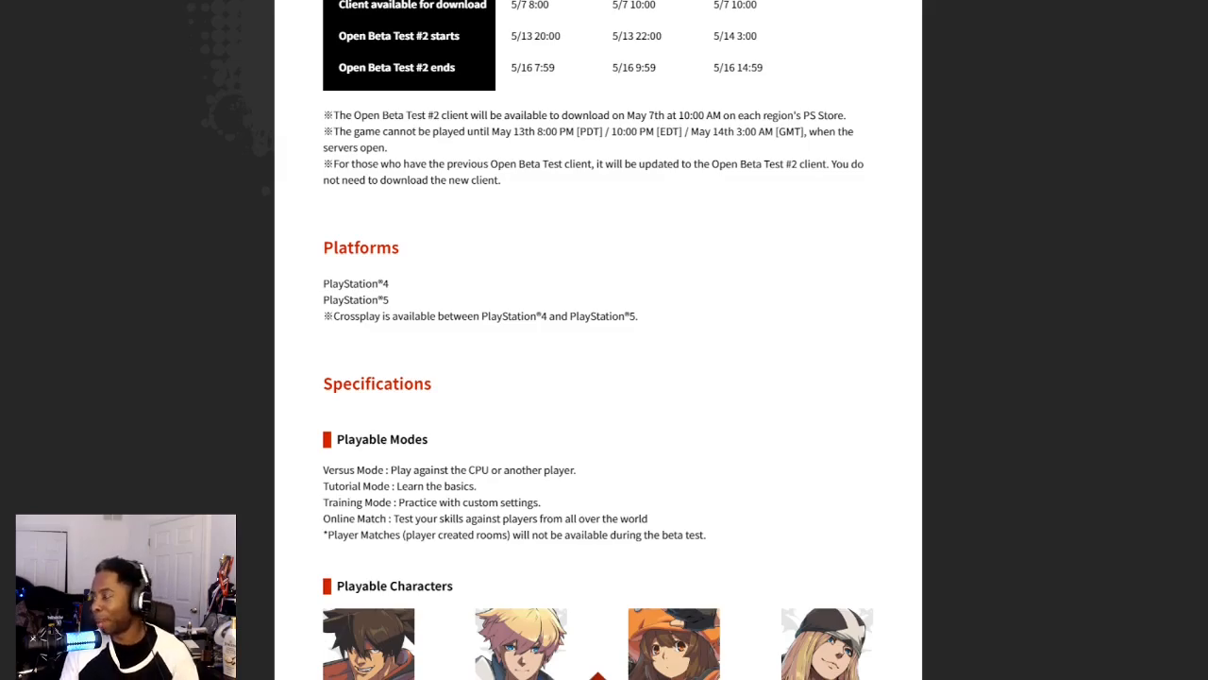
Scroll through the 15-fighter Playable Characters grid, Sol to I-No, until Battle Balance appears
{"action": "scroll", "scroll_direction": "down", "scroll_amount": 3}
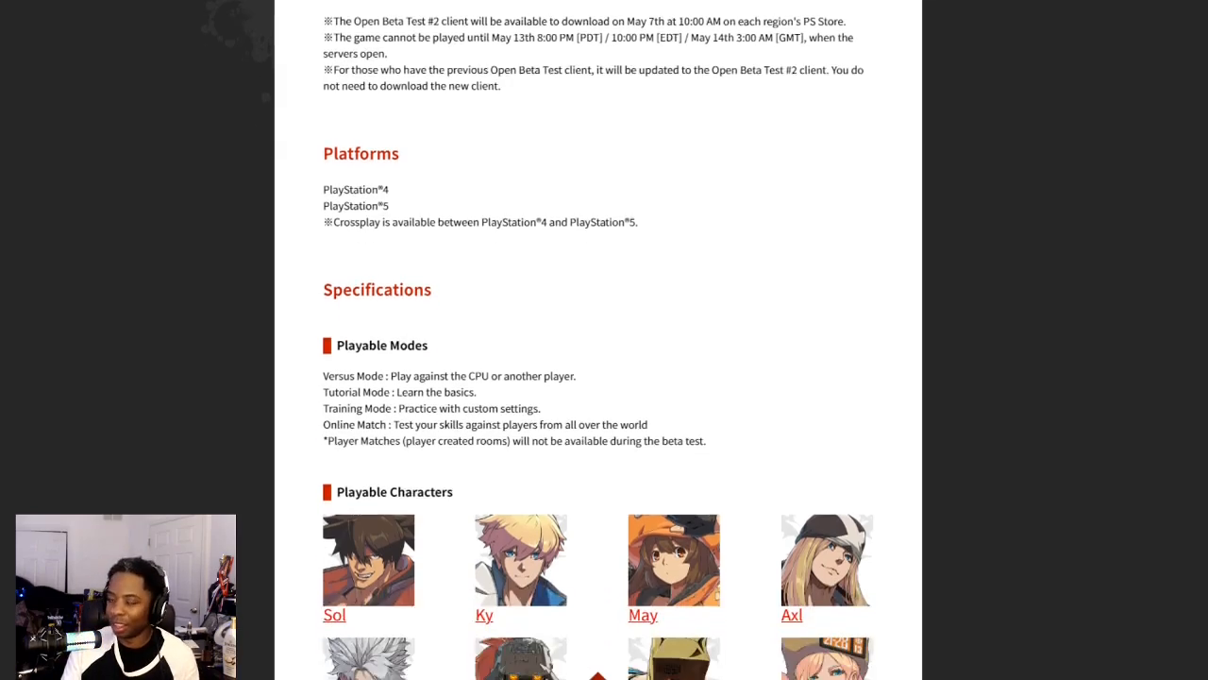
{"action": "scroll", "scroll_direction": "down", "scroll_amount": 3}
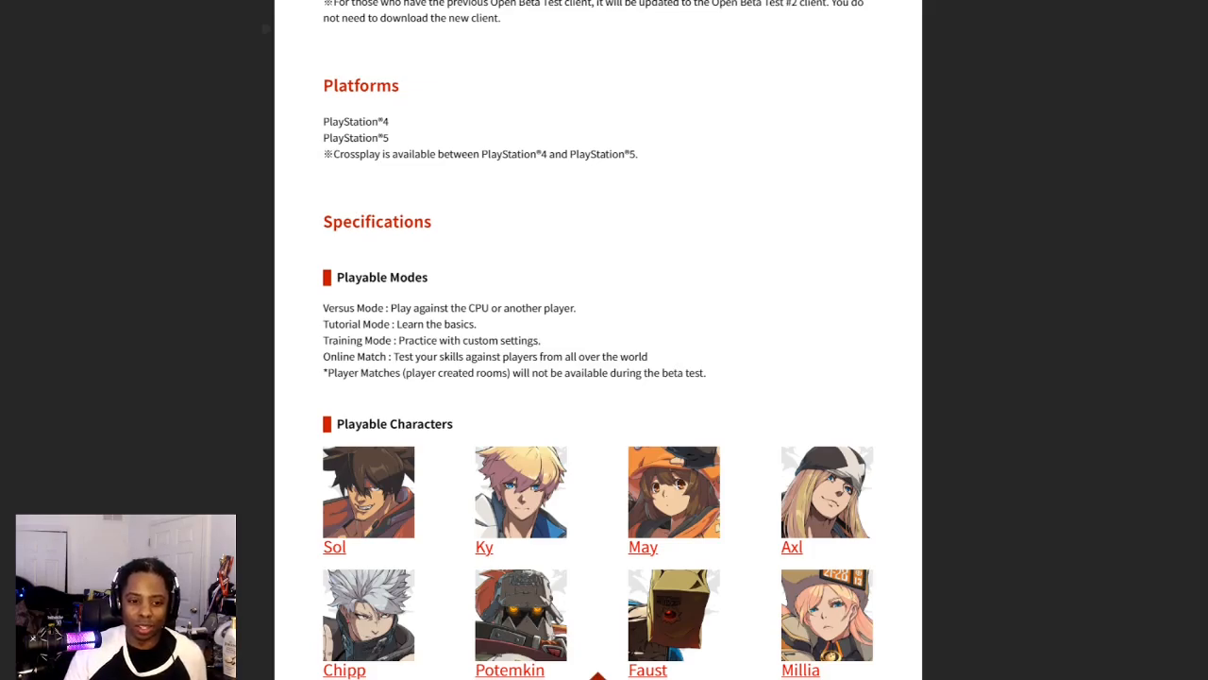
{"action": "scroll", "scroll_direction": "down", "scroll_amount": 3}
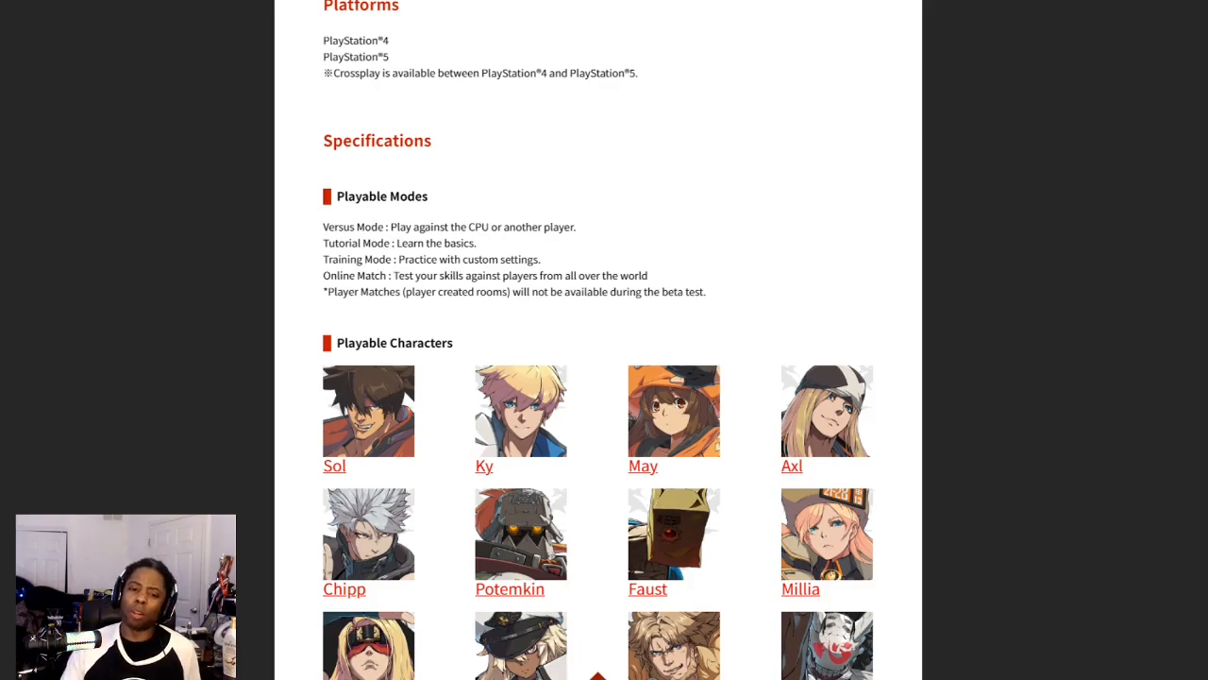
{"action": "scroll", "scroll_direction": "down", "scroll_amount": 3}
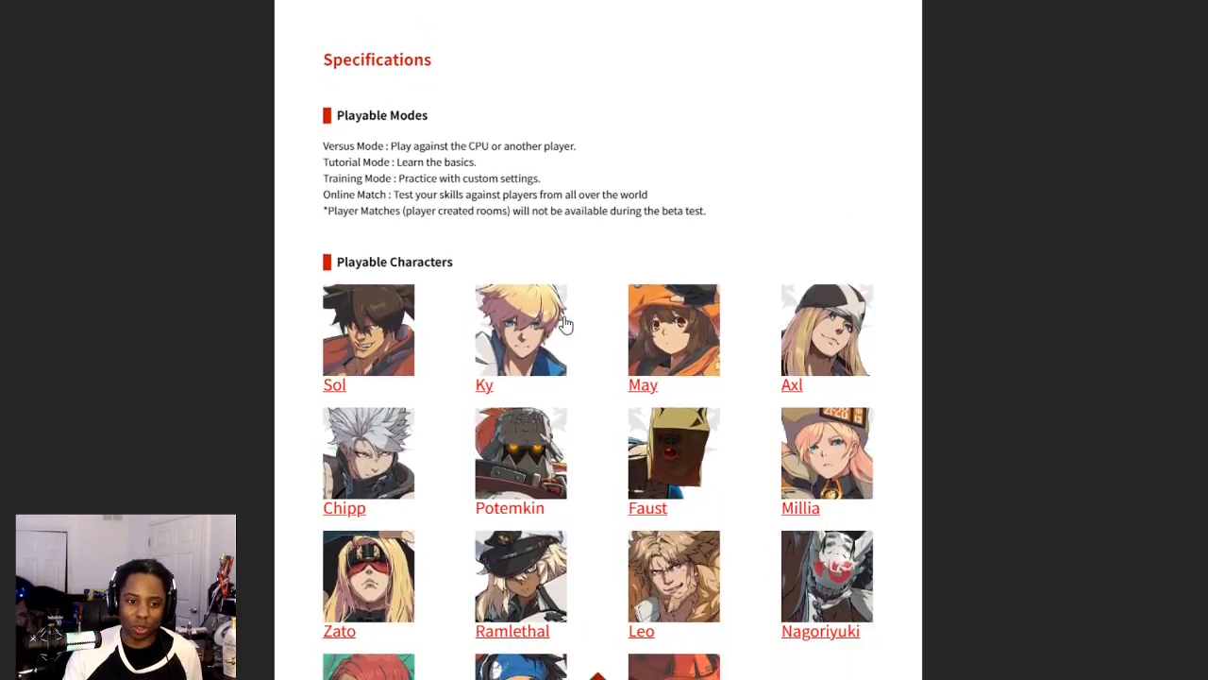
{"action": "scroll", "scroll_direction": "down", "scroll_amount": 3}
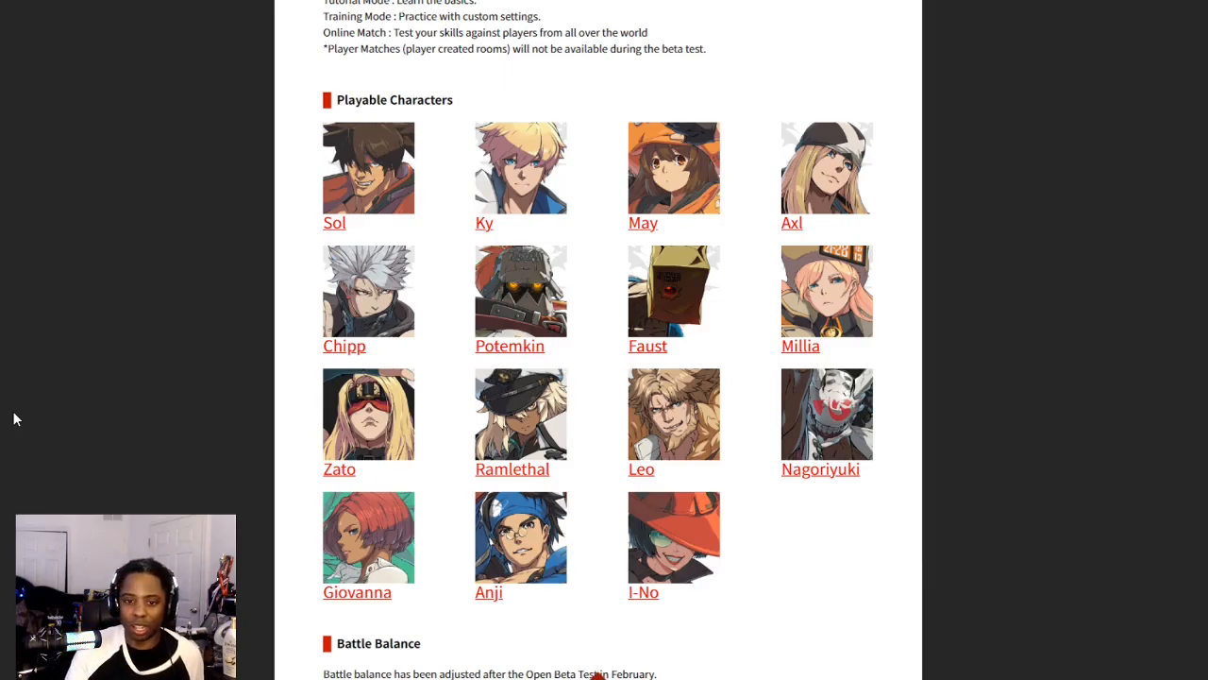
Scroll to 'Changes from the previous Open Beta Test' covering Duel Station and the rematch function
{"action": "scroll", "scroll_direction": "down", "scroll_amount": 3}
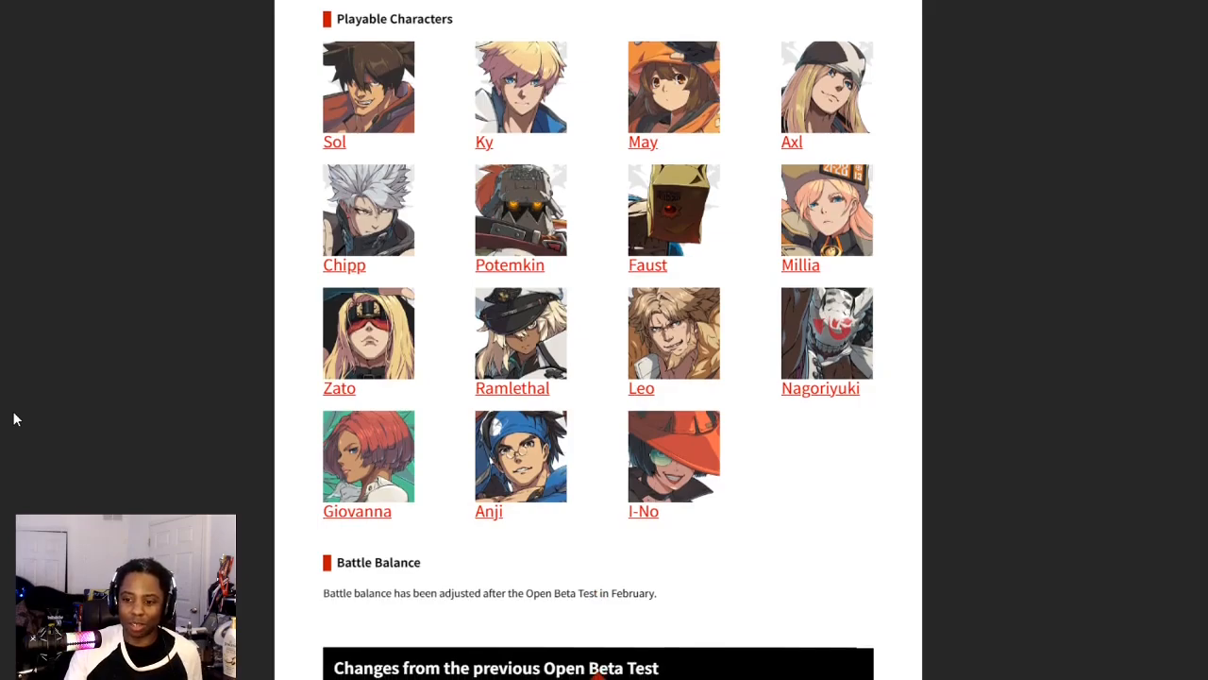
{"action": "scroll", "scroll_direction": "down", "scroll_amount": 3}
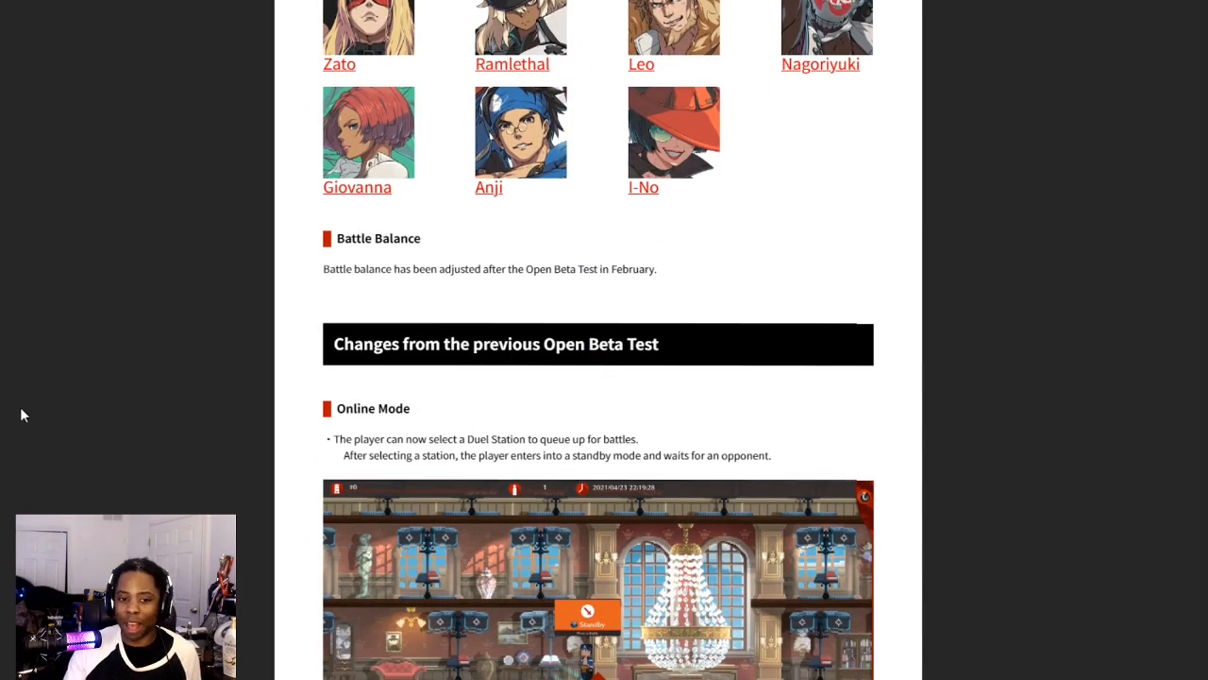
{"action": "mouse_move", "coordinate": [26, 406]}
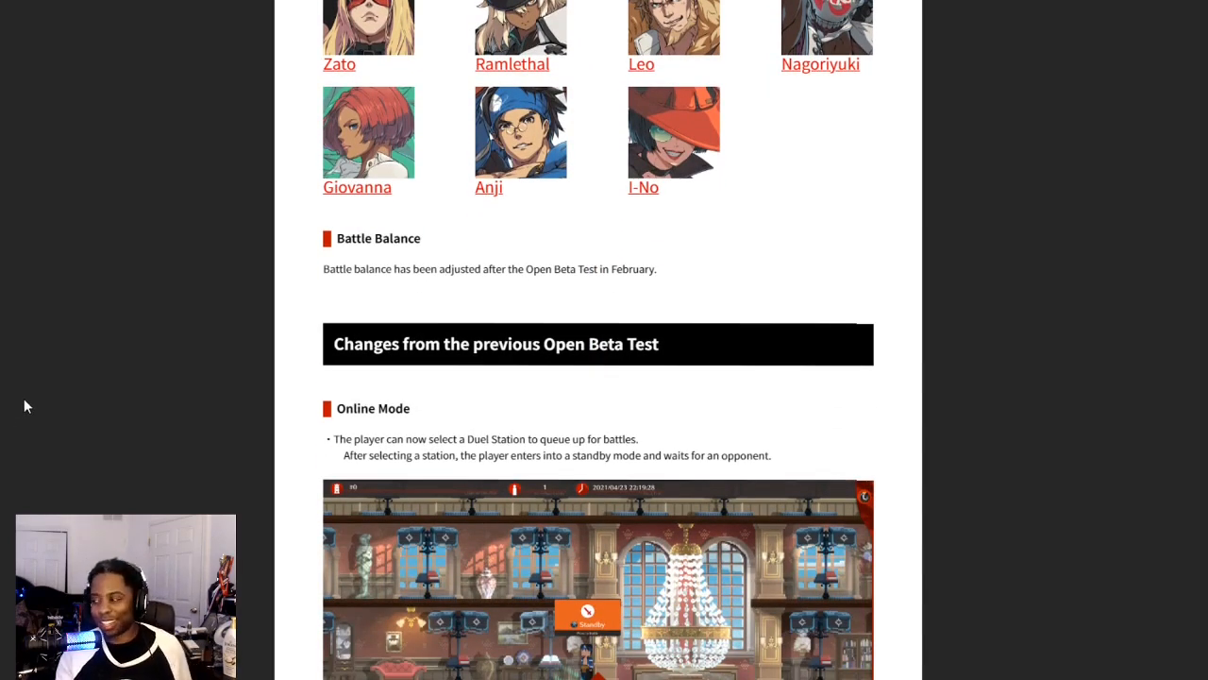
{"action": "scroll", "scroll_direction": "down", "scroll_amount": 3}
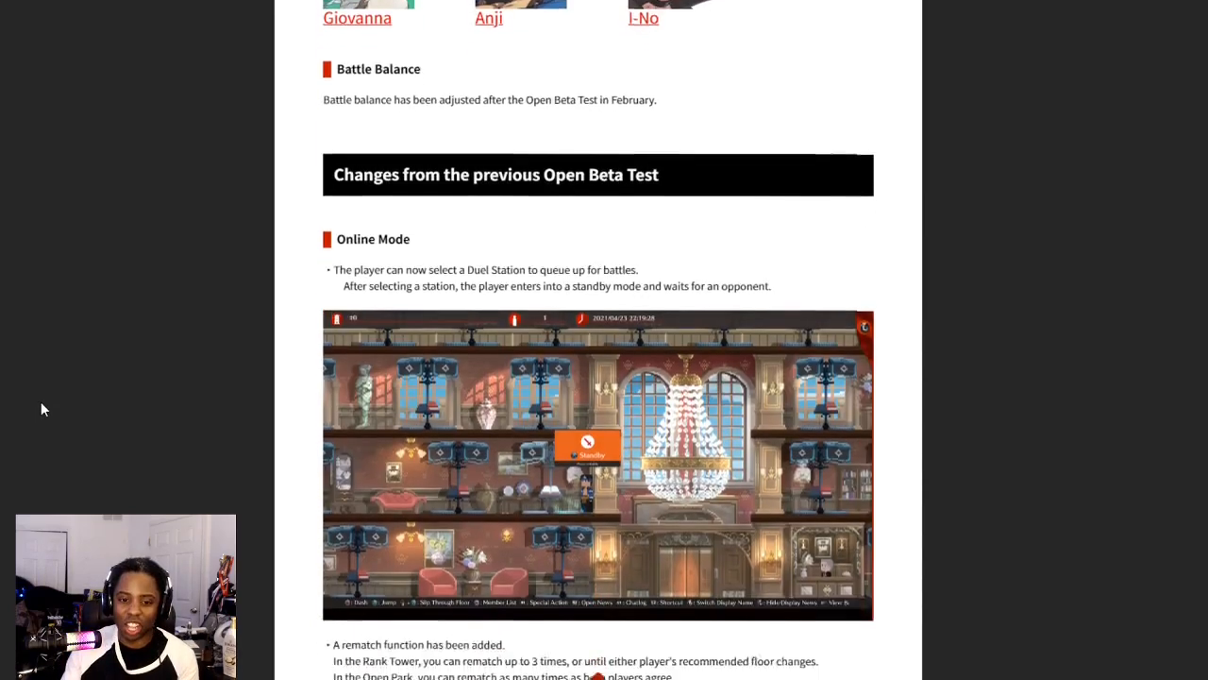
{"action": "scroll", "scroll_direction": "down", "scroll_amount": 3}
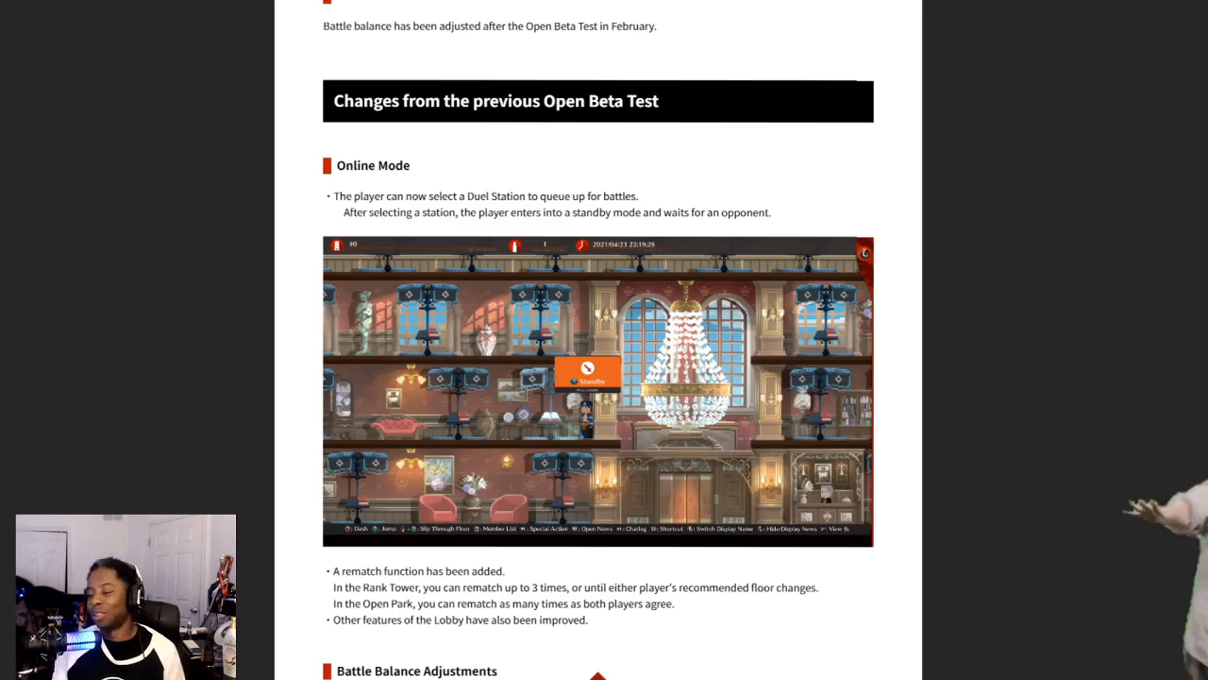
Scroll past the Online Mode screenshot to the Battle Balance Adjustments heading and first bullets
{"action": "scroll", "scroll_direction": "down", "scroll_amount": 3}
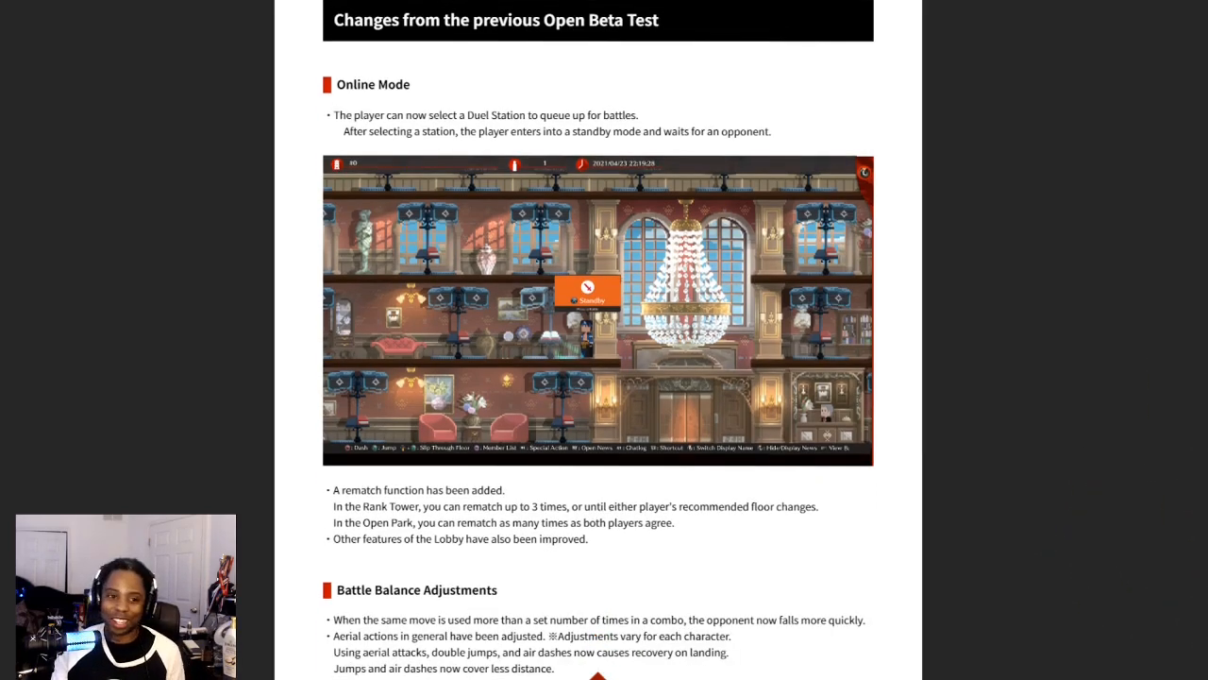
{"action": "scroll", "scroll_direction": "down", "scroll_amount": 3}
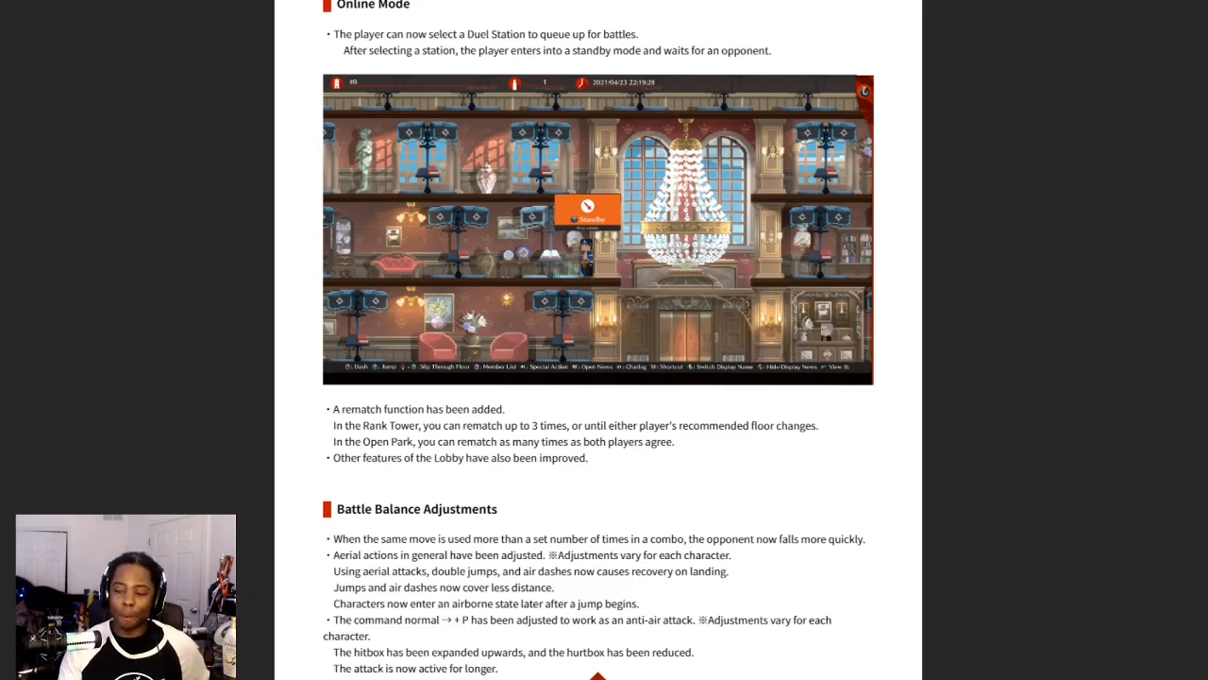
{"action": "scroll", "scroll_direction": "down", "scroll_amount": 3}
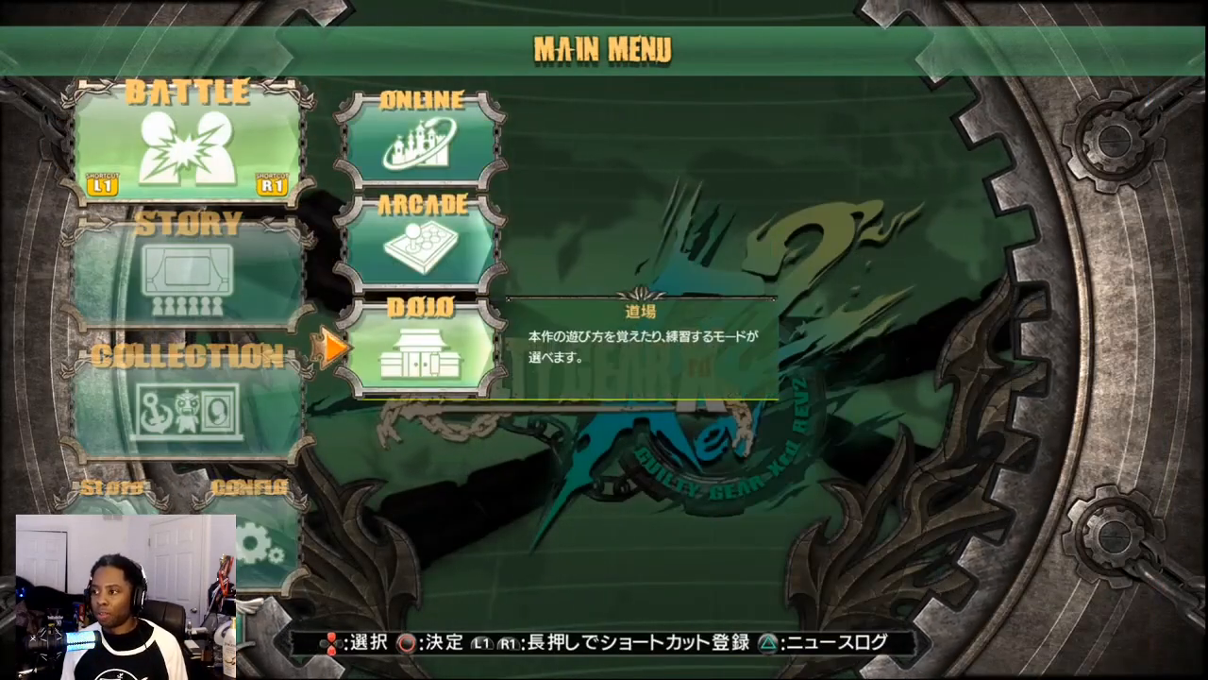
Select Dojo under Battle to reveal Tutorial, Combo, Mission and Training modes
{"action": "left_click", "coordinate": [421, 353]}
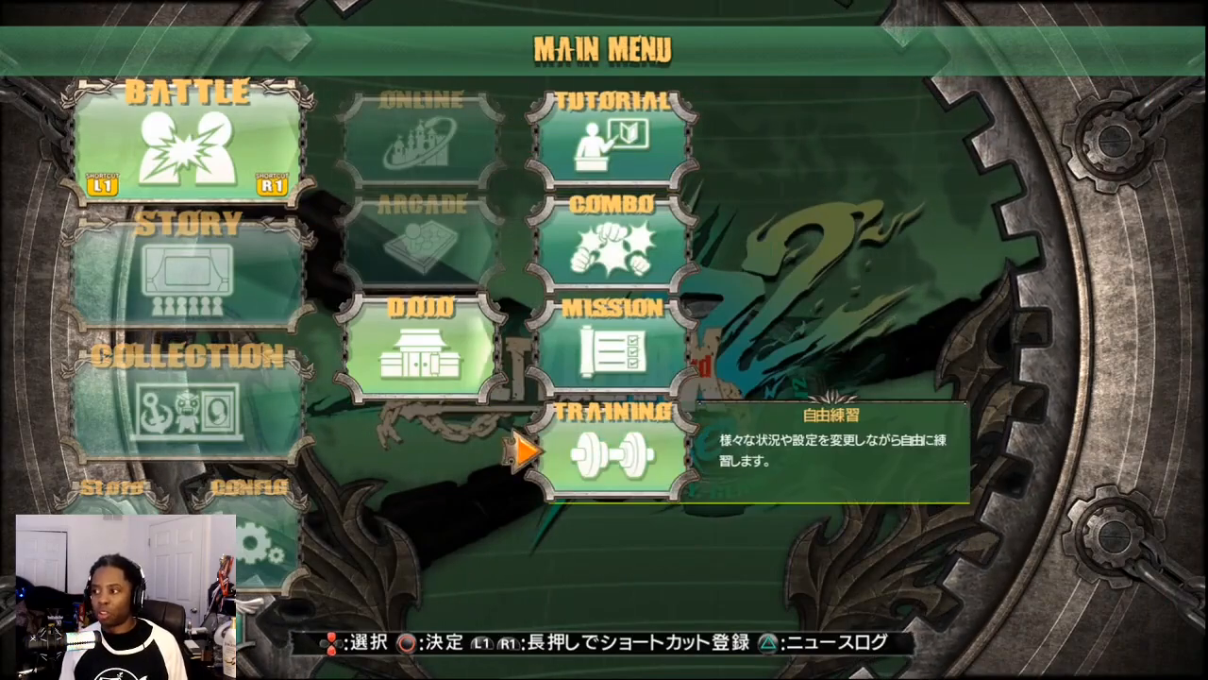
{"action": "left_click", "coordinate": [608, 449]}
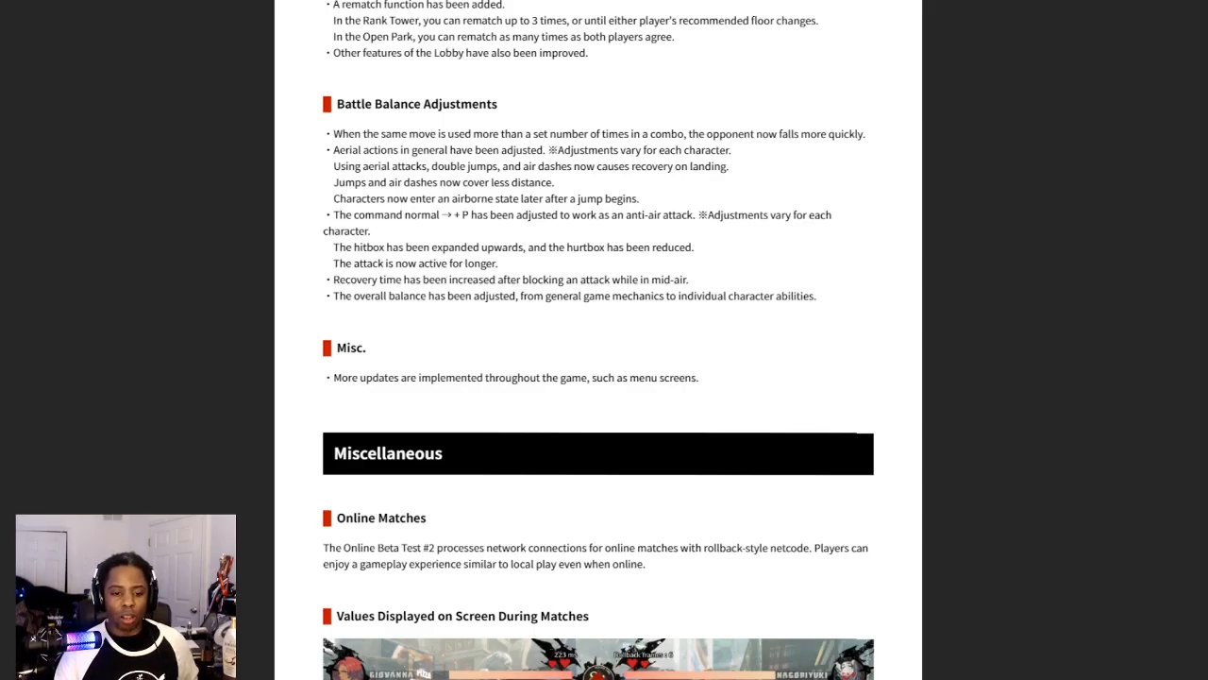
Scroll to Values Displayed on Screen During Matches with the ms and Rollback Frames explanations
{"action": "scroll", "scroll_direction": "down", "scroll_amount": 3}
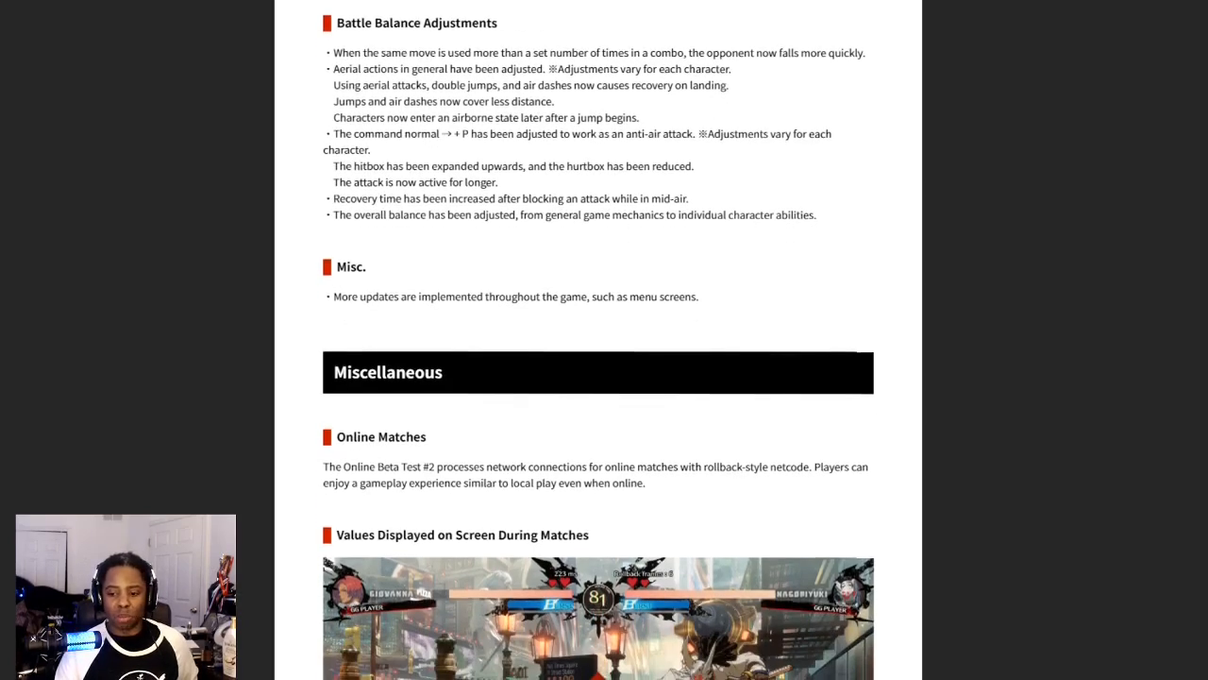
{"action": "scroll", "scroll_direction": "down", "scroll_amount": 3}
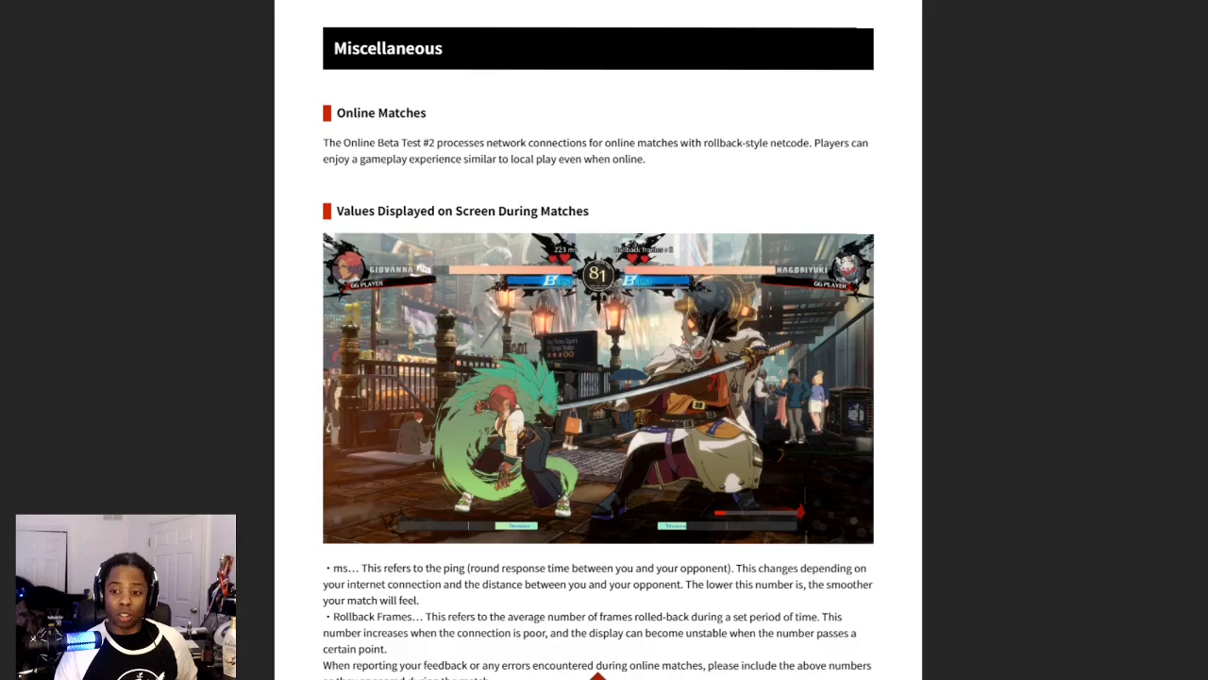
{"action": "scroll", "scroll_direction": "down", "scroll_amount": 3}
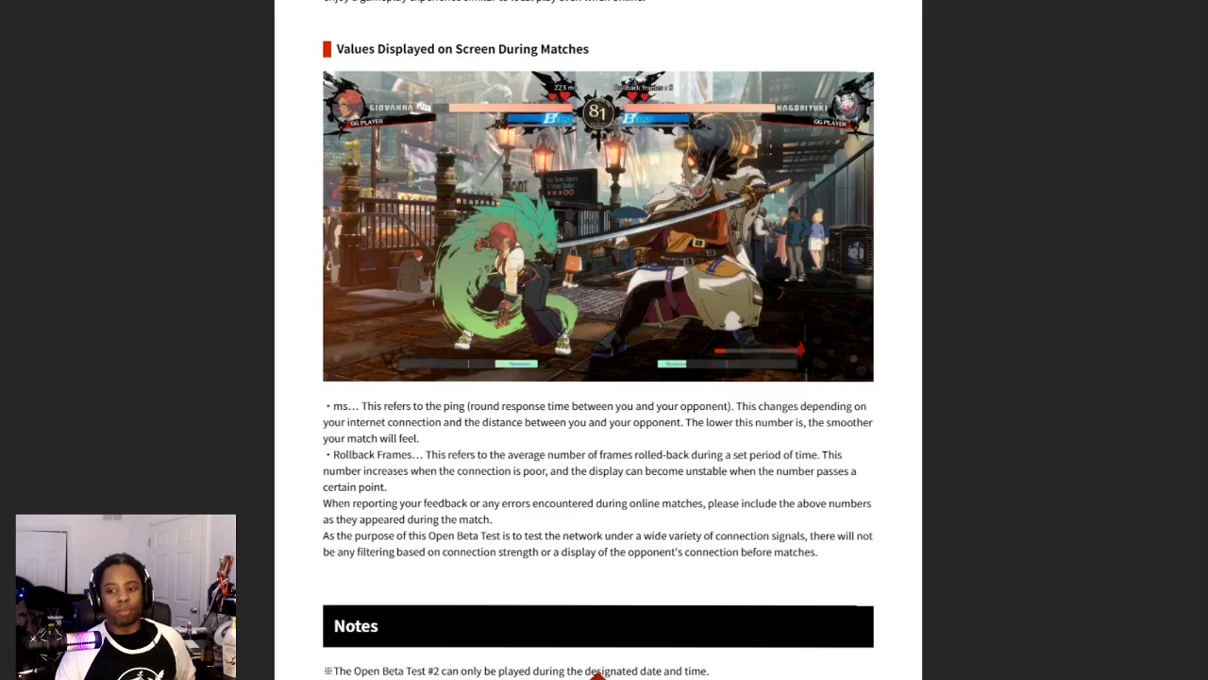
Scroll into the Notes list, then return to the rematch function and Battle Balance Adjustments
{"action": "scroll", "scroll_direction": "down", "scroll_amount": 3}
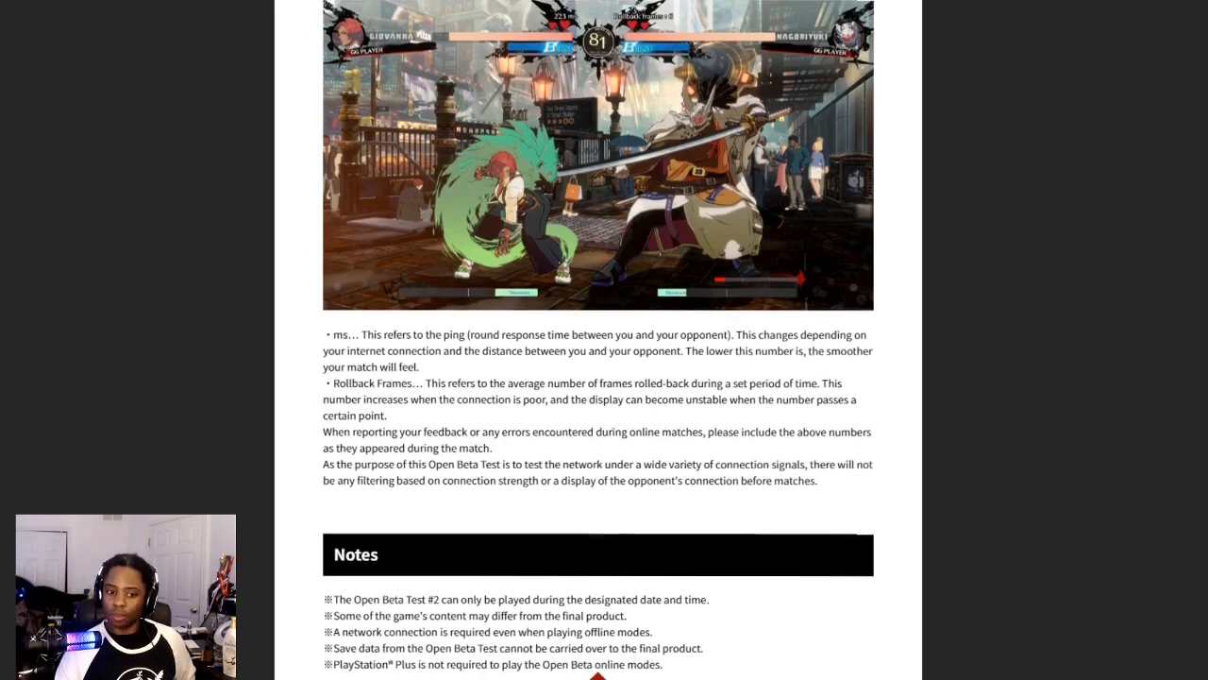
{"action": "scroll", "scroll_direction": "down", "scroll_amount": 3}
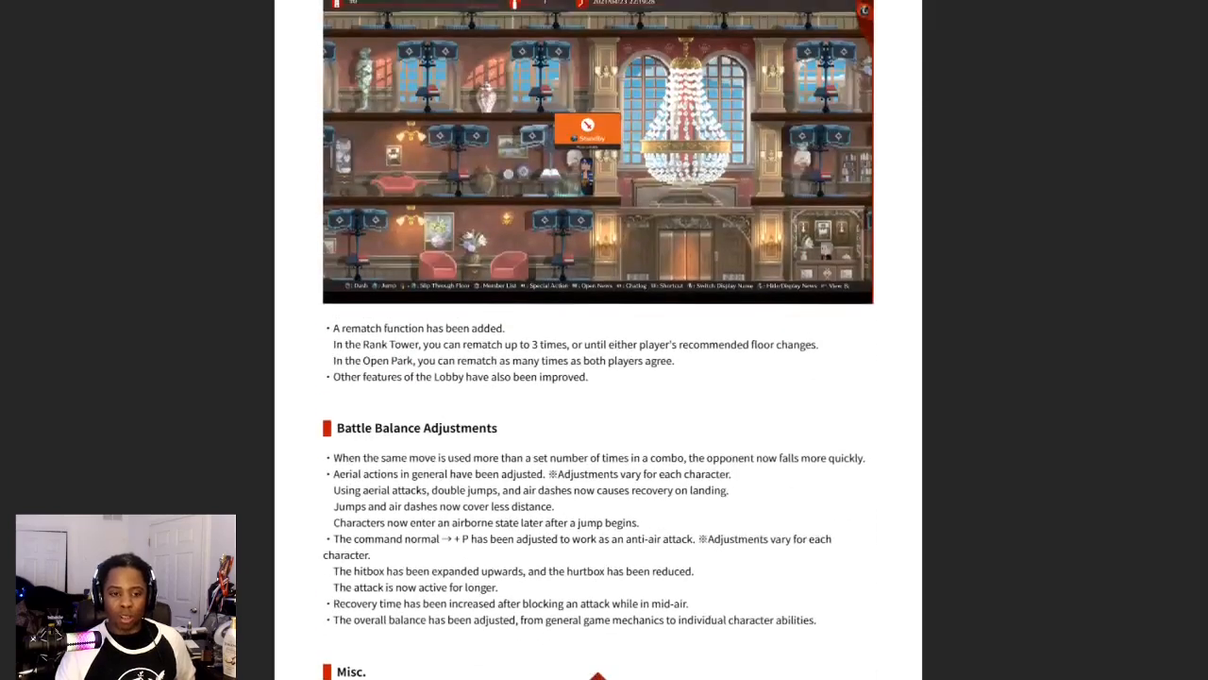
{"action": "scroll", "scroll_direction": "down", "scroll_amount": 3}
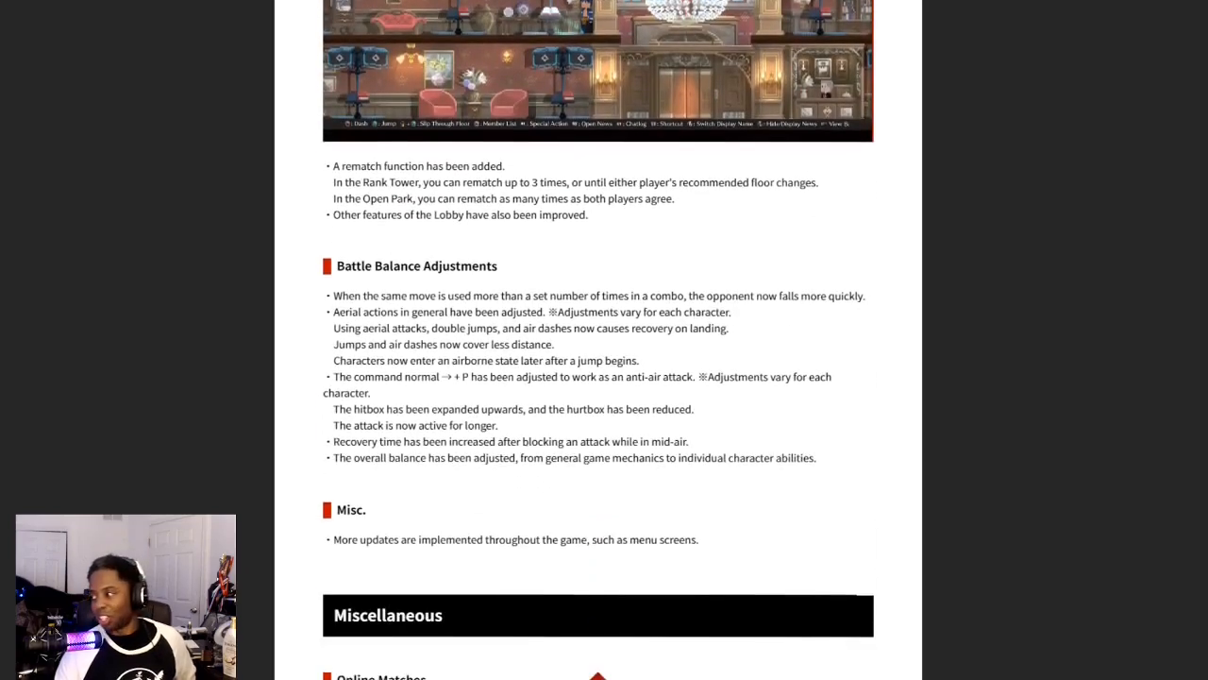